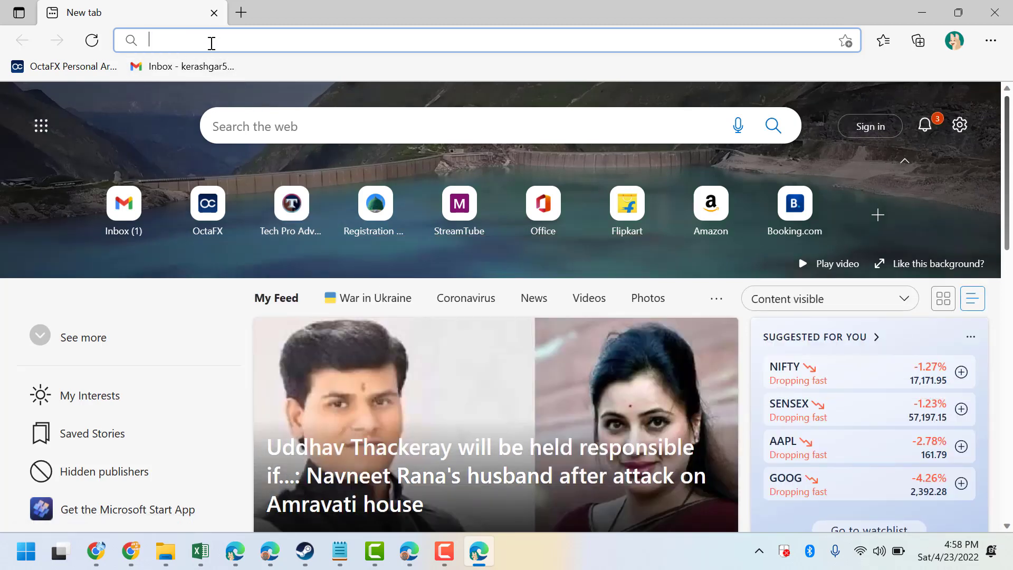
# Step: Search the web for 'gram' (Grammarly) from the Edge address bar
pyautogui.write('grammerly')
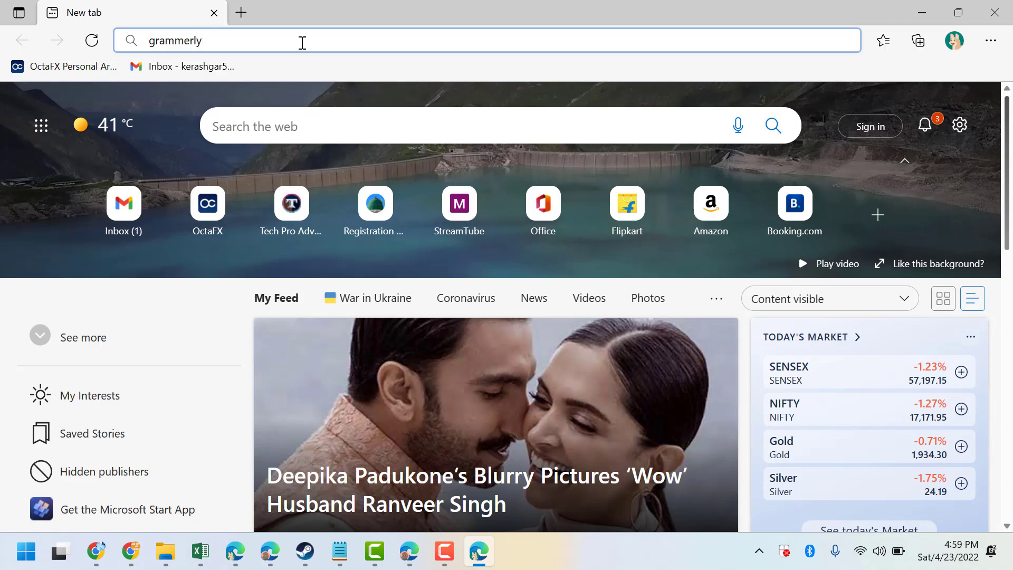
pyautogui.press('Enter')
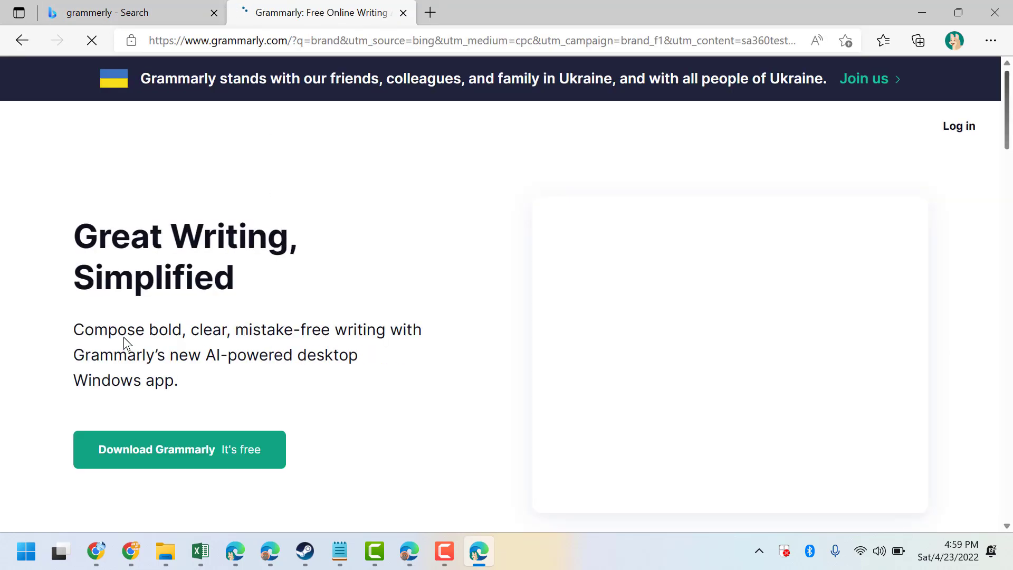
# Step: Reach the homepage footer and go to the Grammarly for Mac page
pyautogui.scroll(-3)
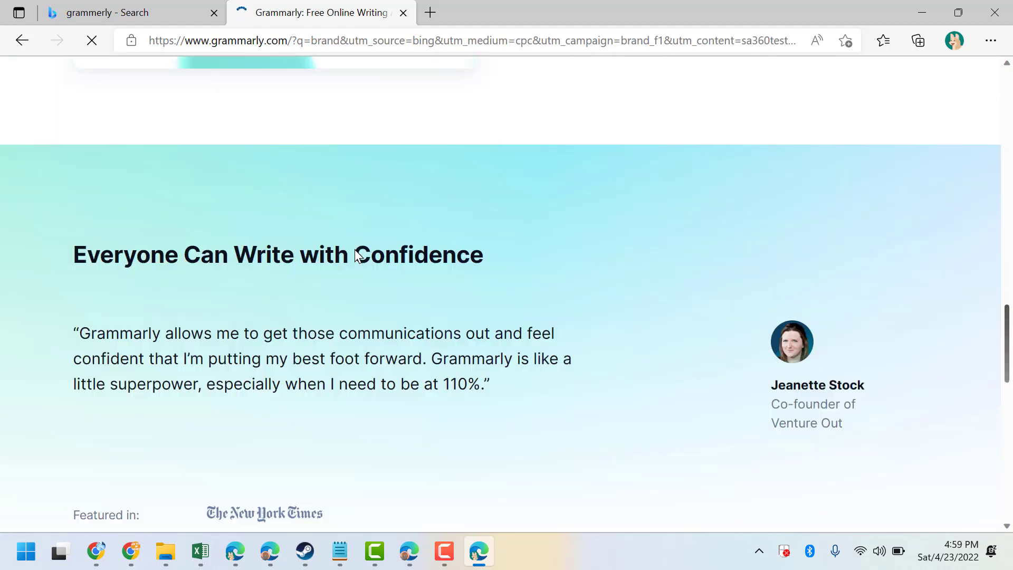
pyautogui.scroll(-3)
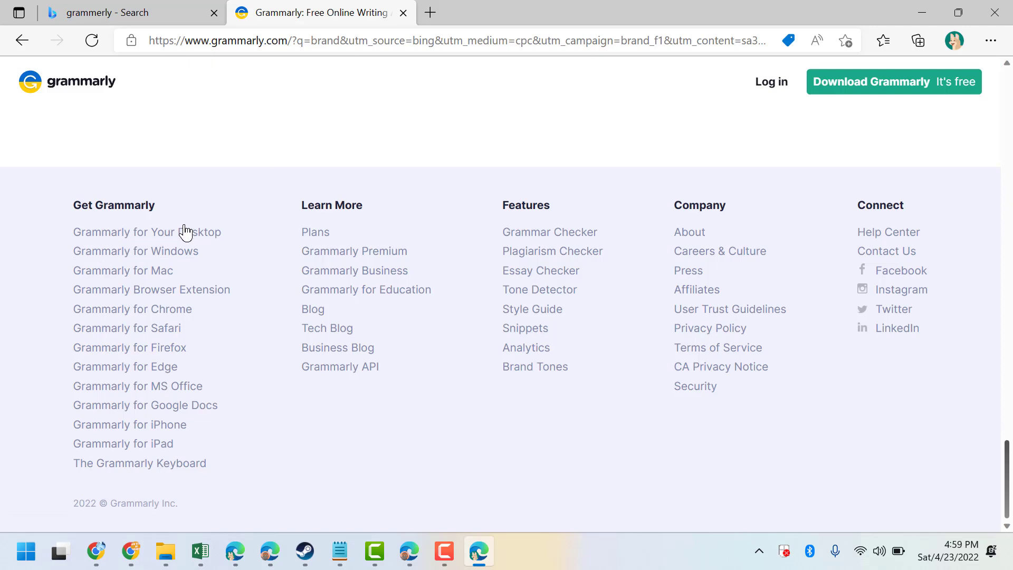
pyautogui.moveTo(197, 270)
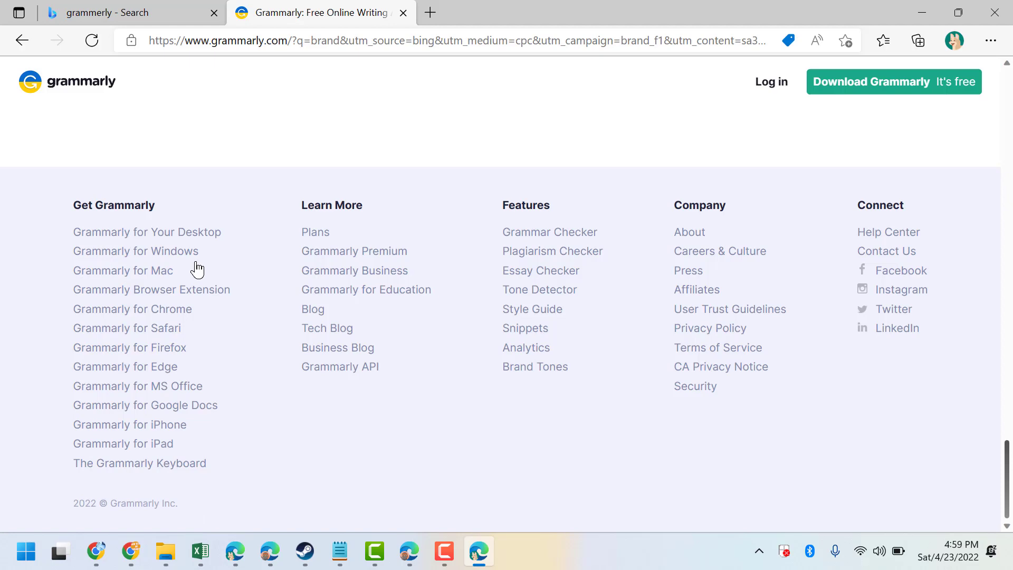
pyautogui.moveTo(182, 306)
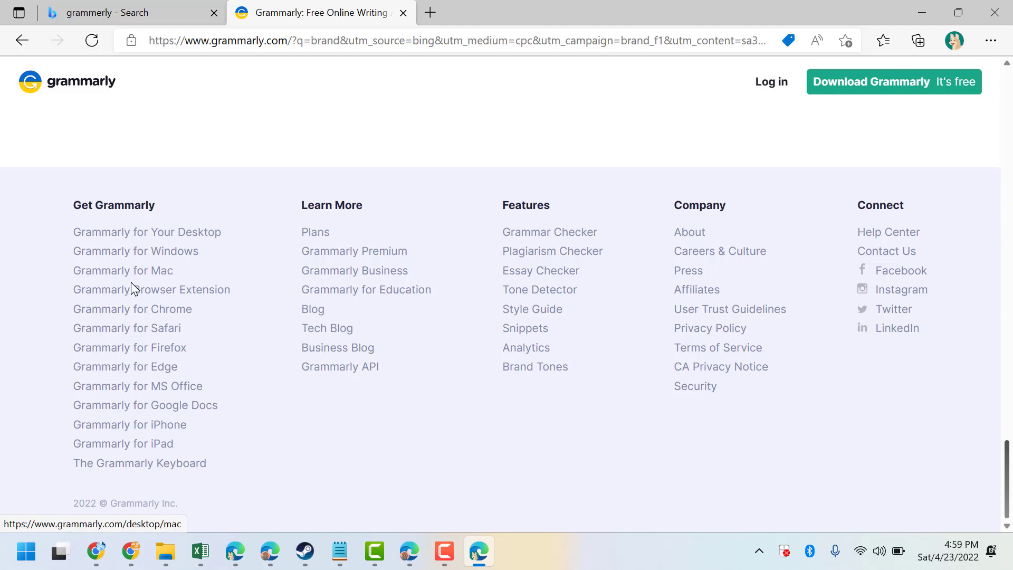
pyautogui.moveTo(122, 278)
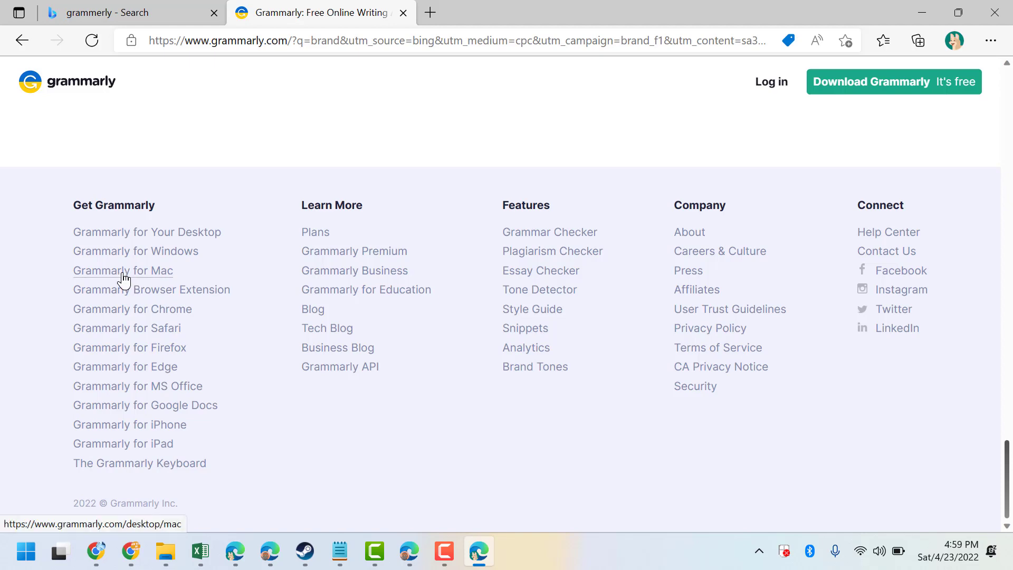
pyautogui.click(123, 270)
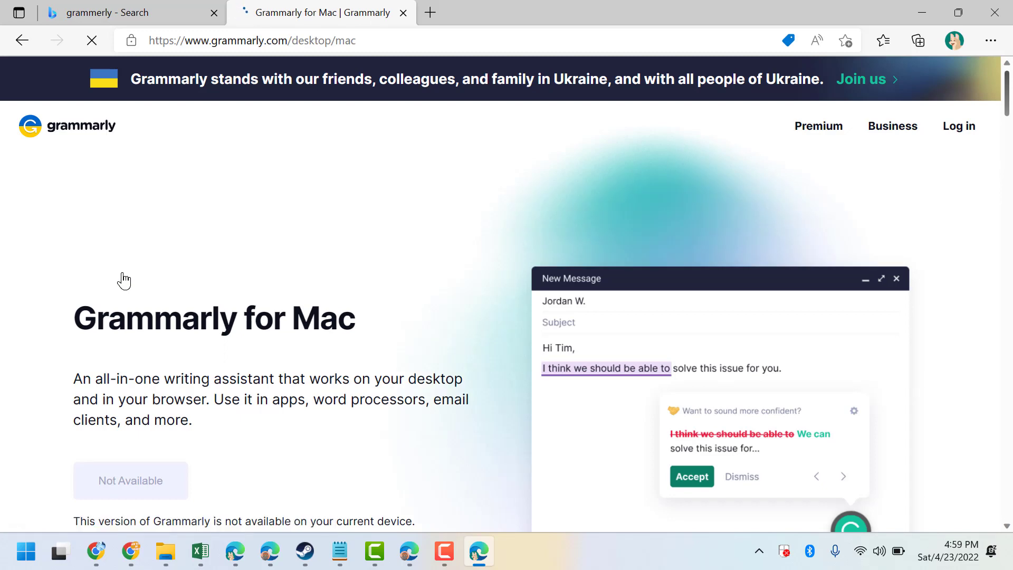
# Step: Follow the 'Get Grammarly for Windows' link from the Mac page
pyautogui.scroll(-3)
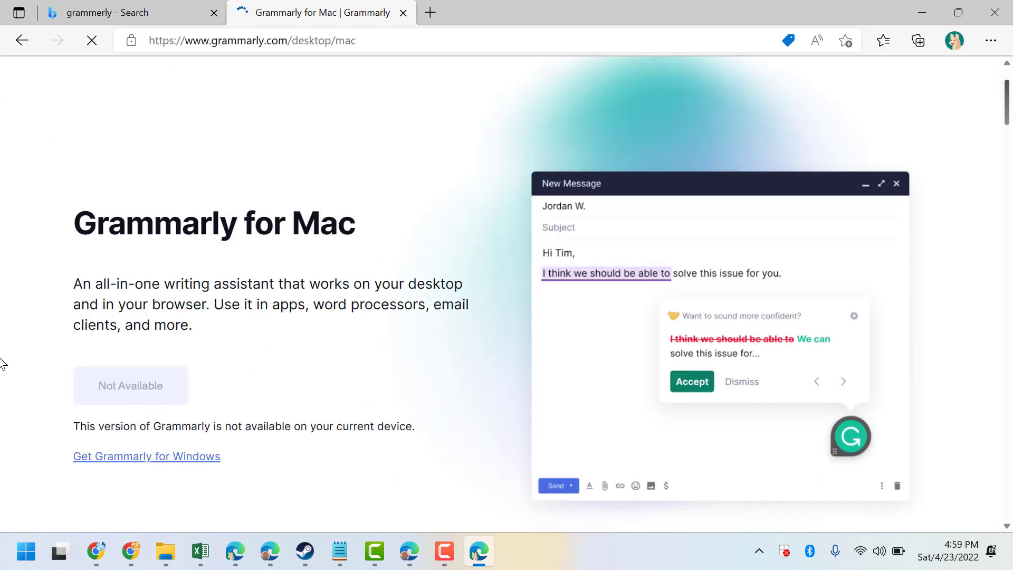
pyautogui.moveTo(108, 391)
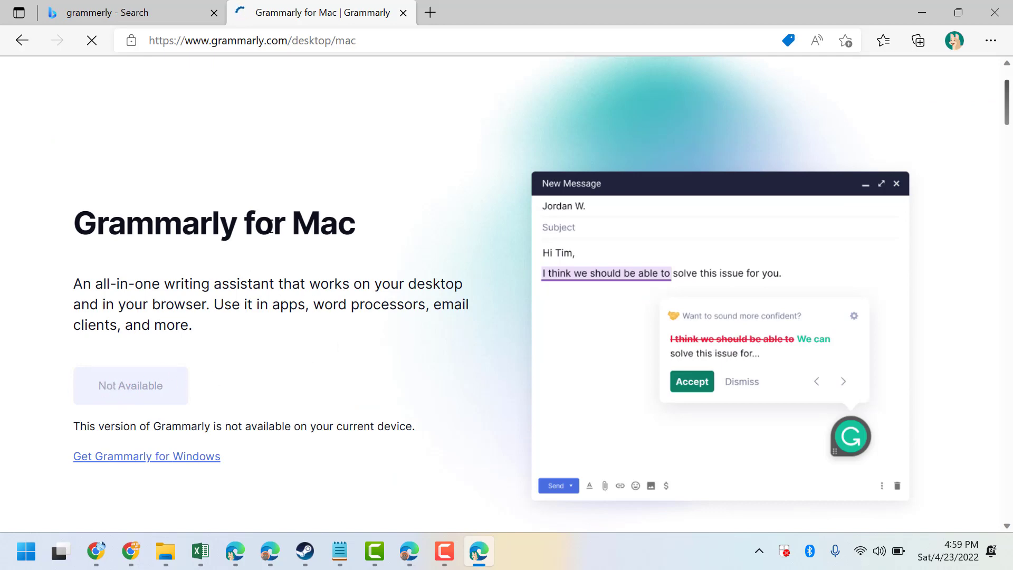
pyautogui.moveTo(296, 237)
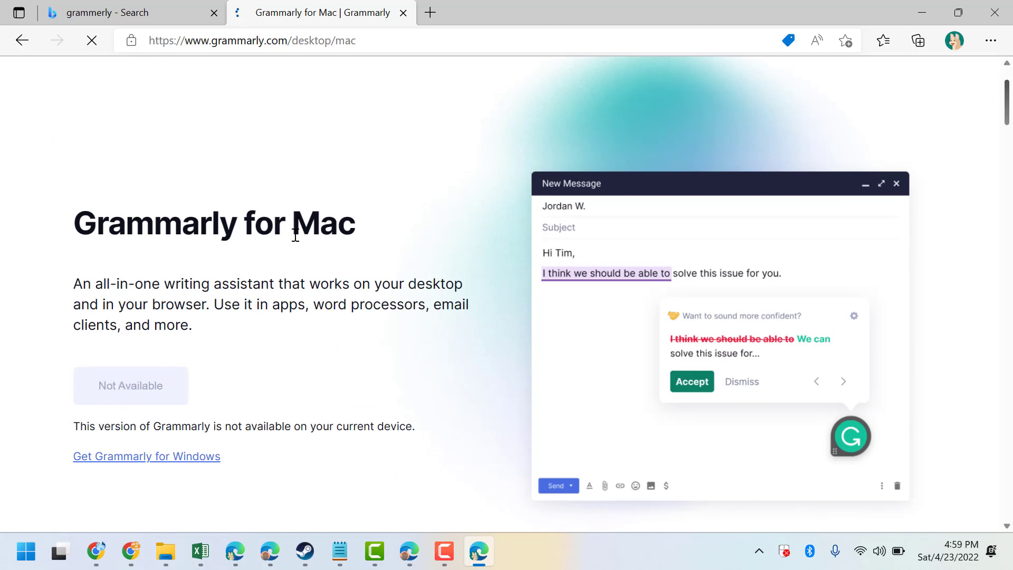
pyautogui.moveTo(174, 284)
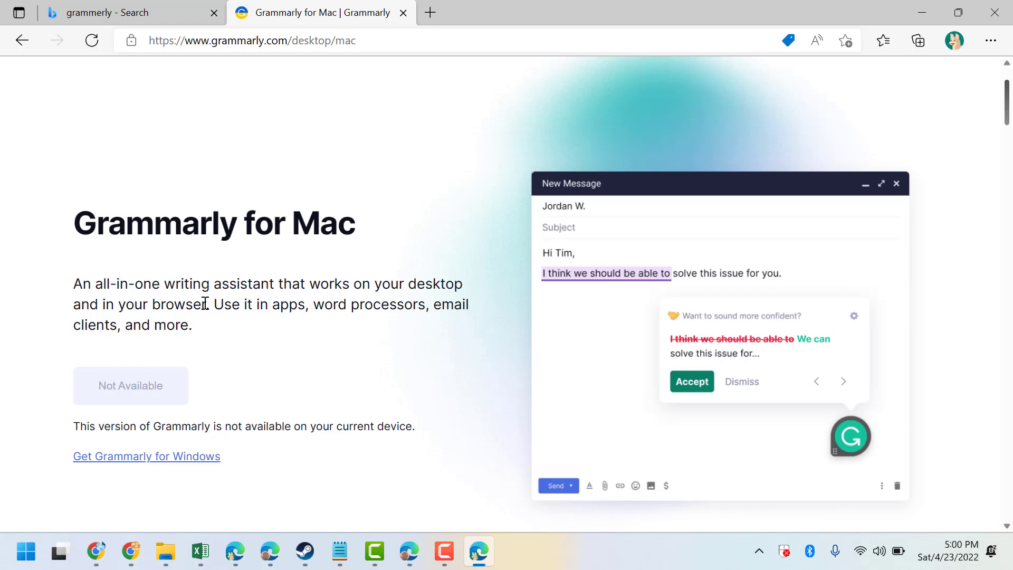
pyautogui.moveTo(325, 296)
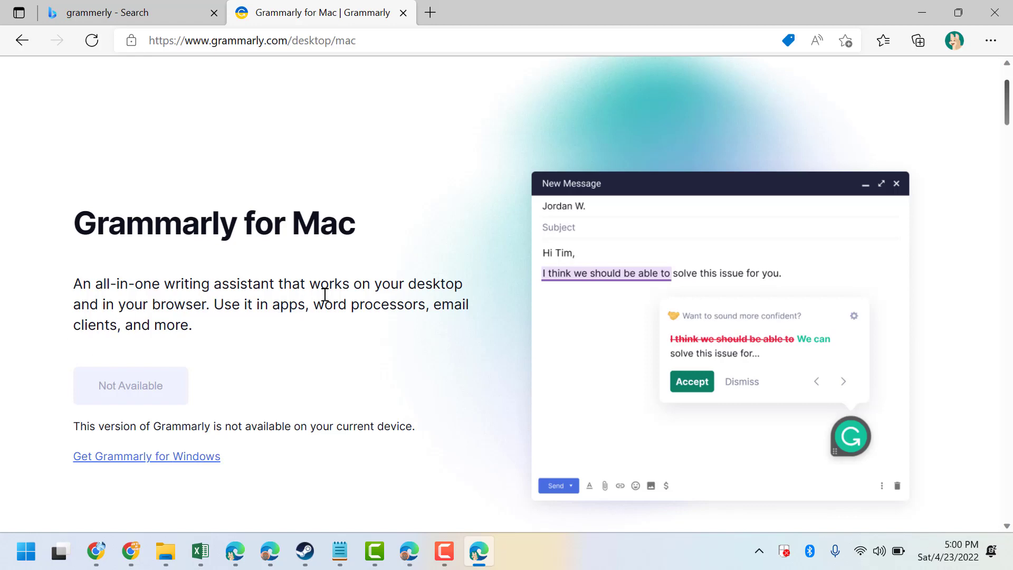
pyautogui.moveTo(329, 332)
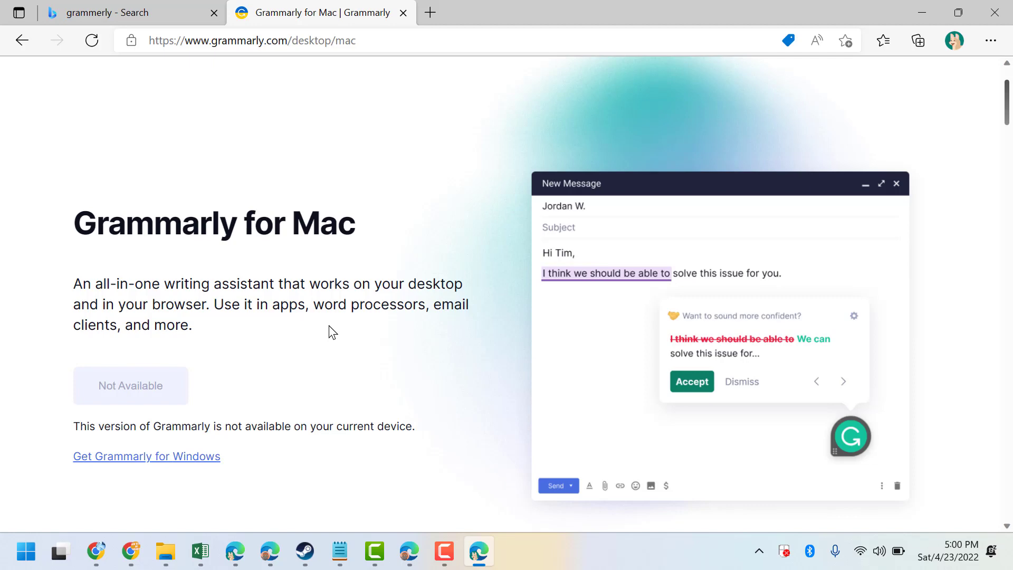
pyautogui.moveTo(213, 325)
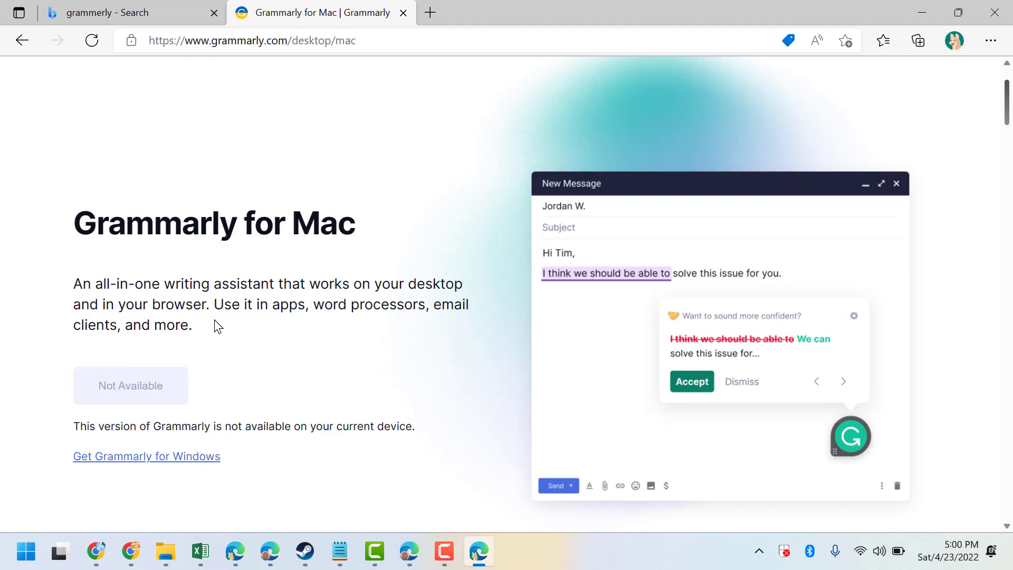
pyautogui.moveTo(160, 472)
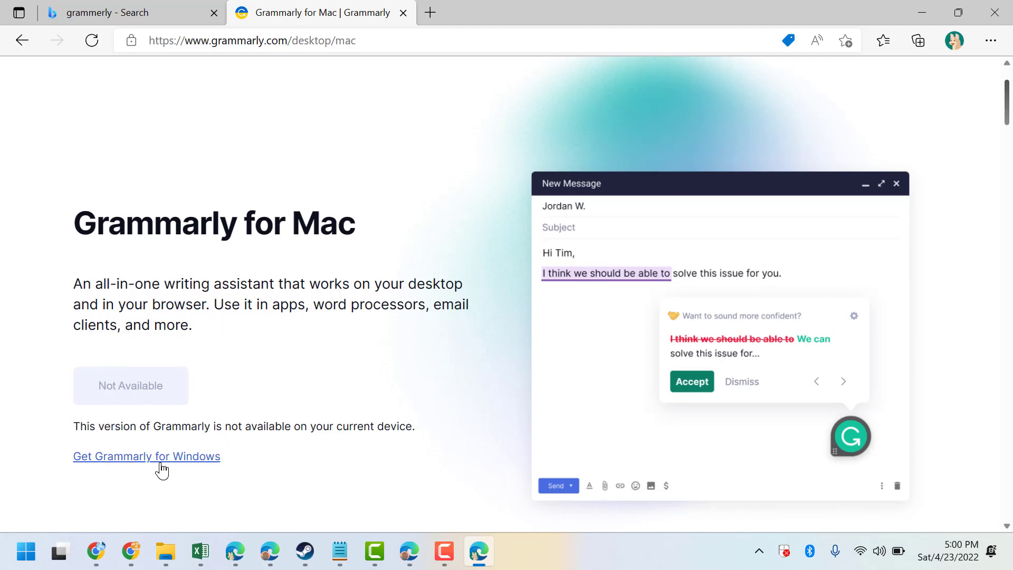
pyautogui.moveTo(164, 466)
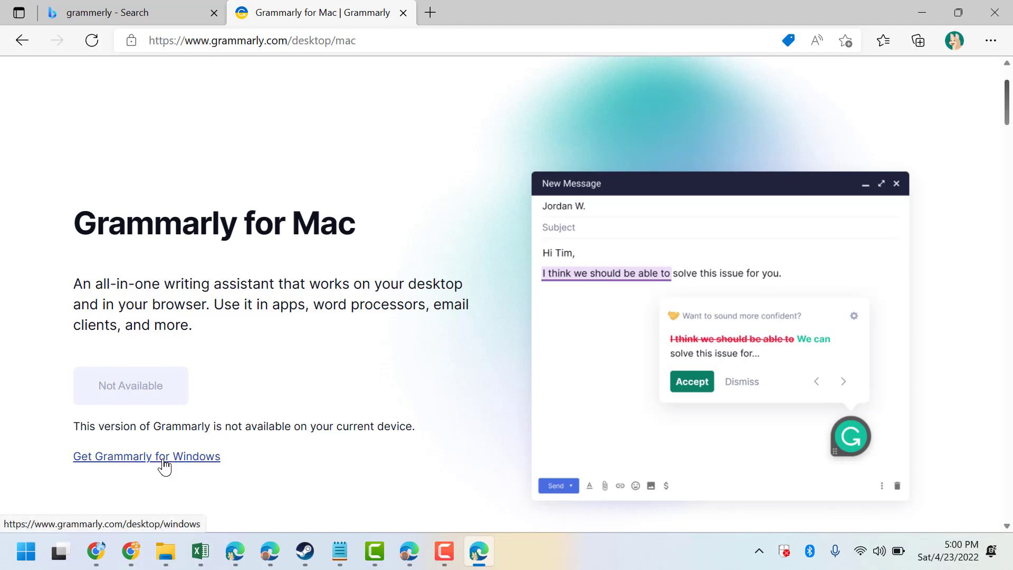
pyautogui.click(147, 456)
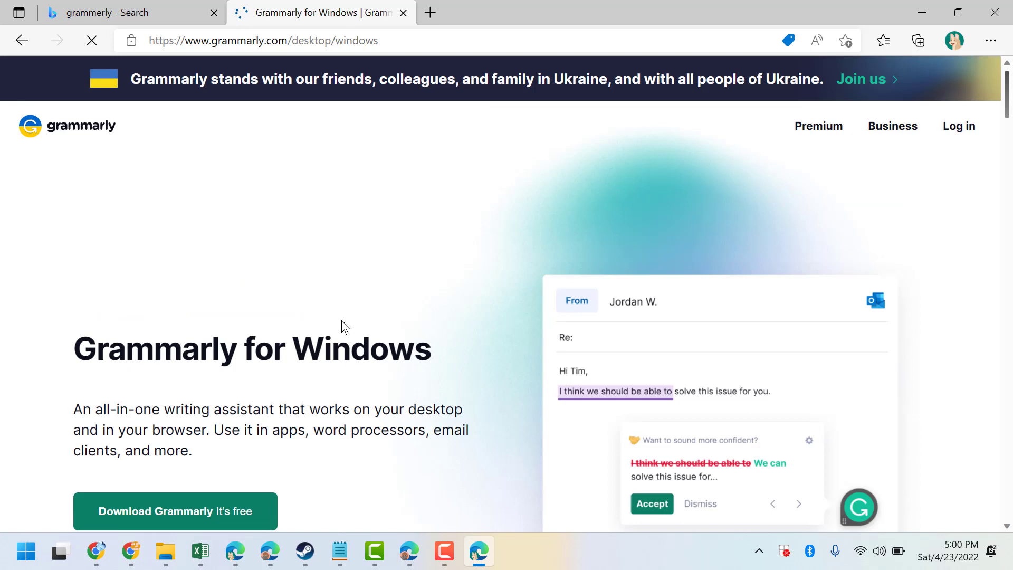
# Step: Download the free Grammarly for Windows installer and show the browser's downloads list
pyautogui.scroll(-3)
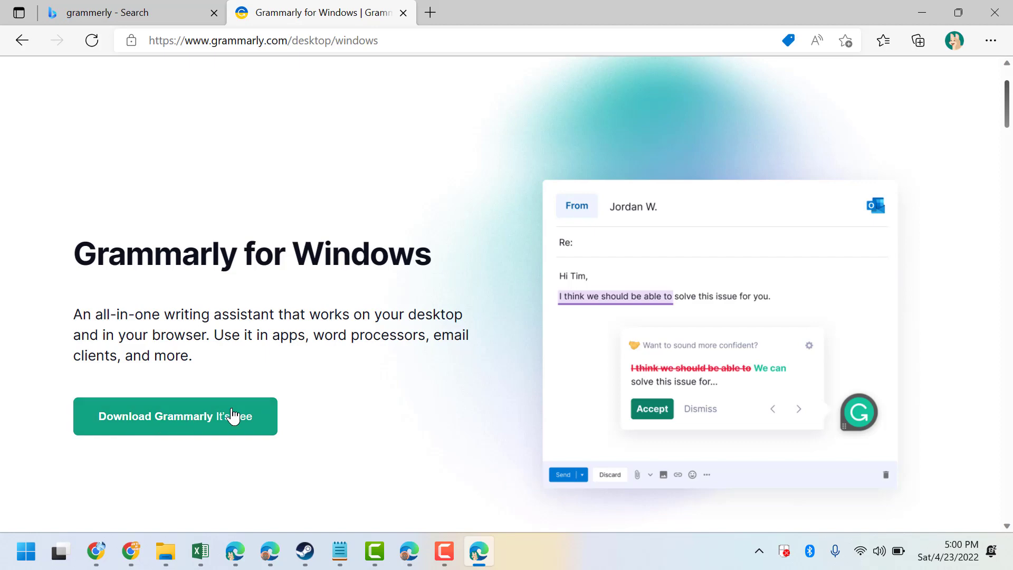
pyautogui.moveTo(190, 439)
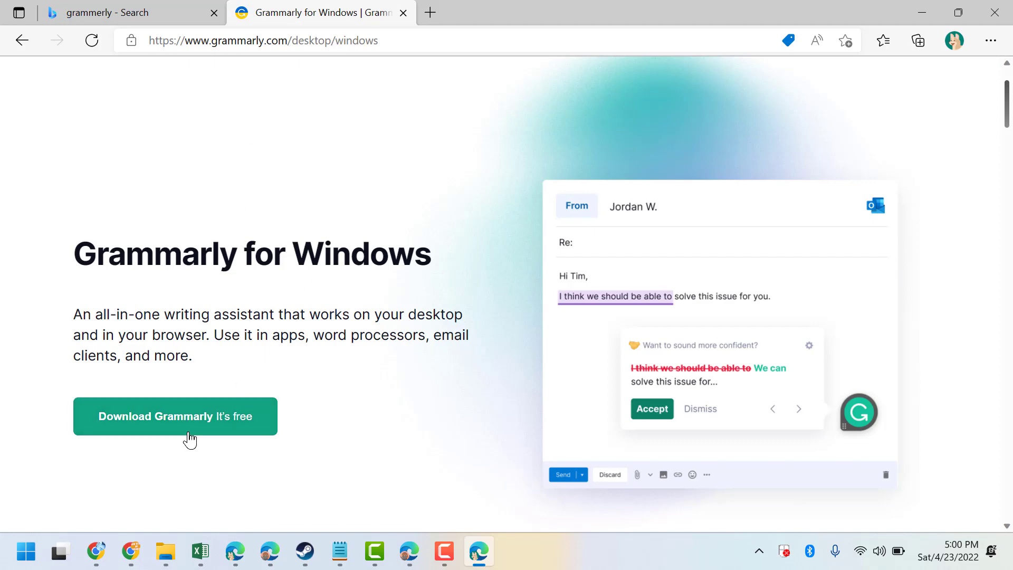
pyautogui.click(175, 417)
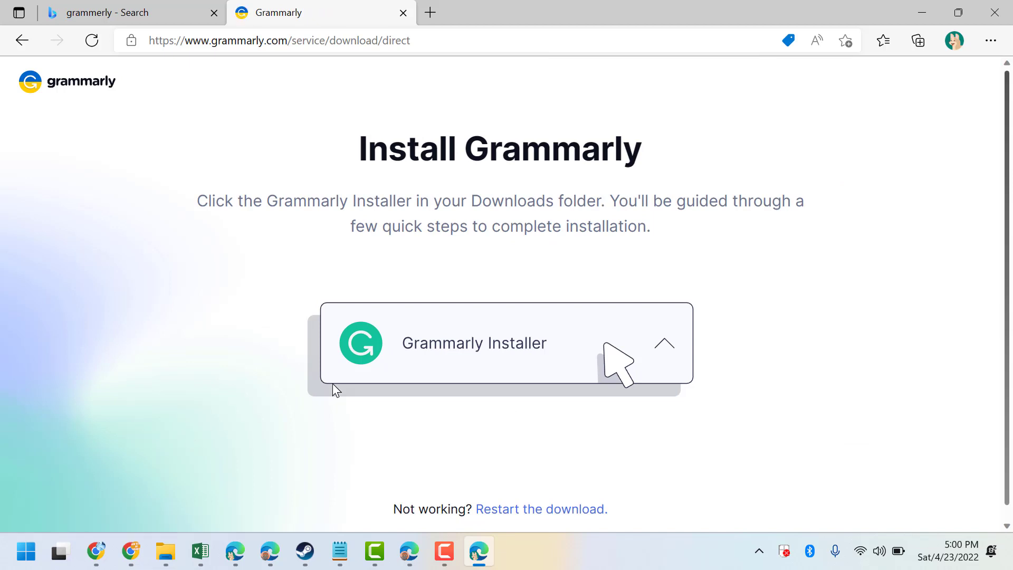
pyautogui.click(918, 40)
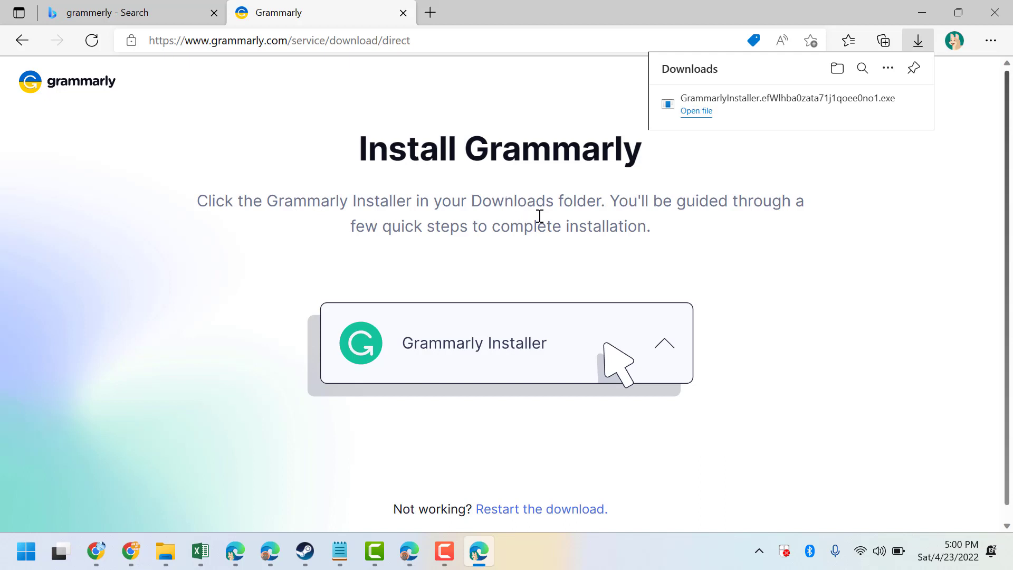
pyautogui.moveTo(621, 207)
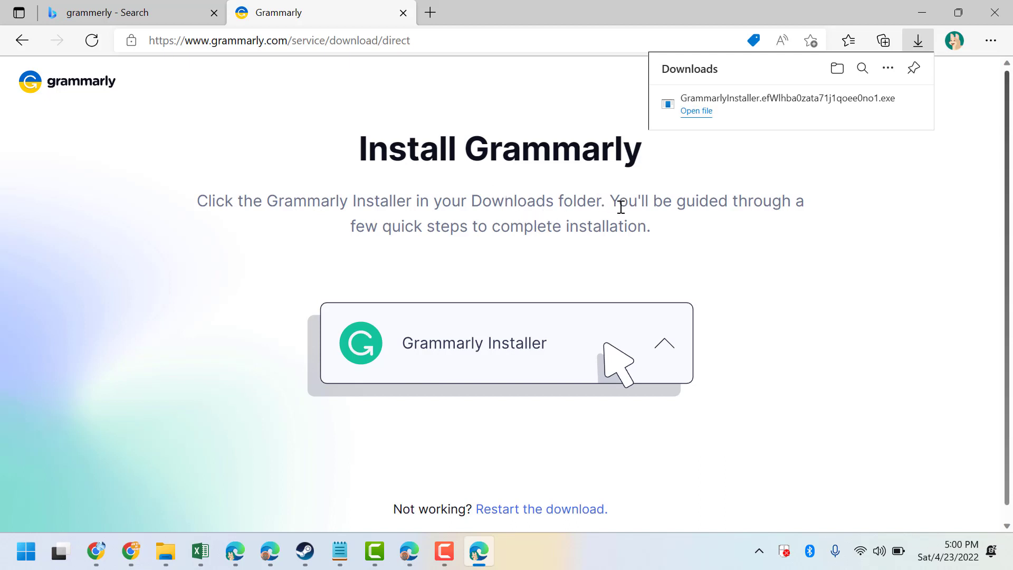
pyautogui.moveTo(375, 265)
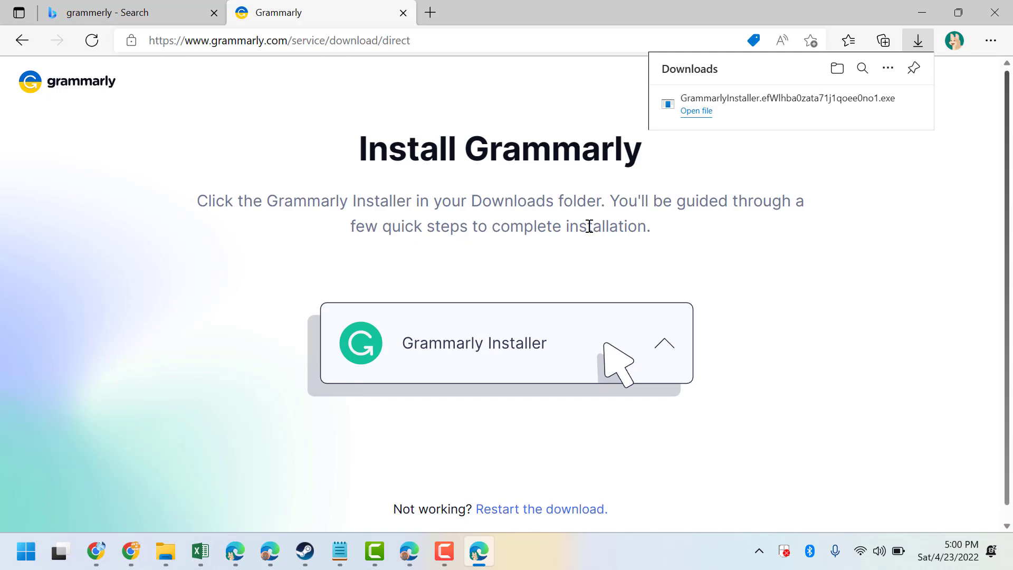
pyautogui.moveTo(694, 115)
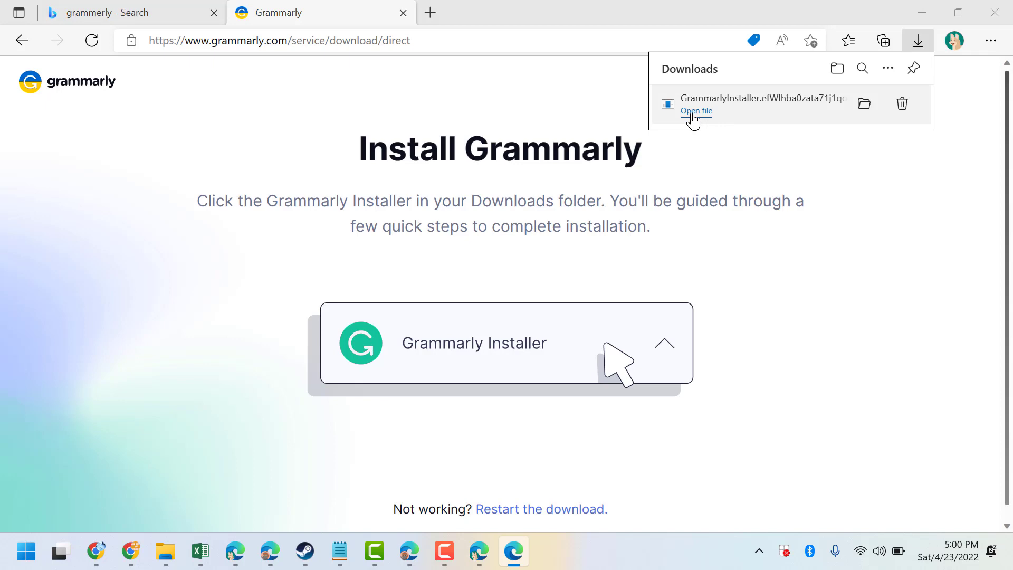
pyautogui.moveTo(726, 101)
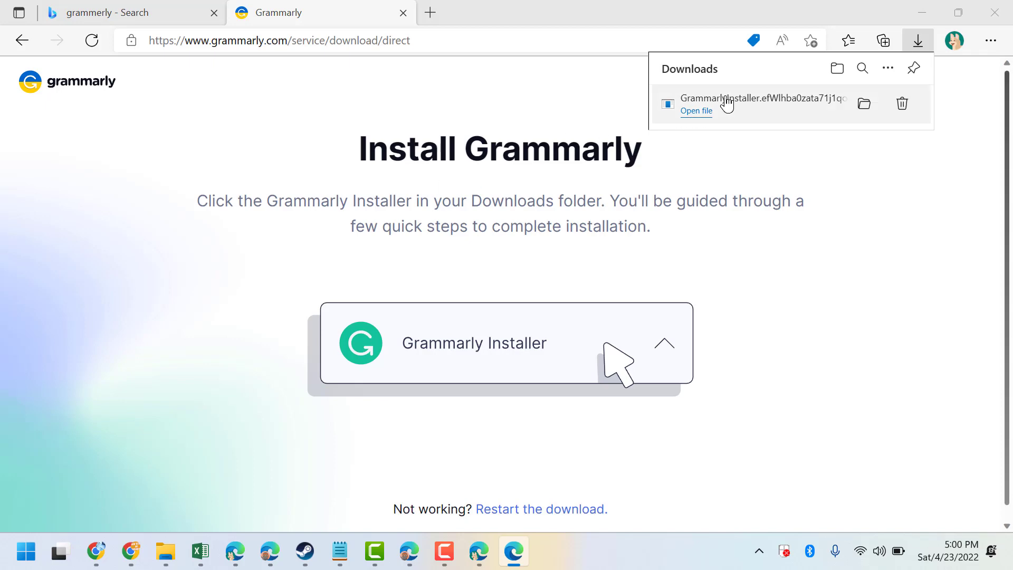
pyautogui.moveTo(680, 118)
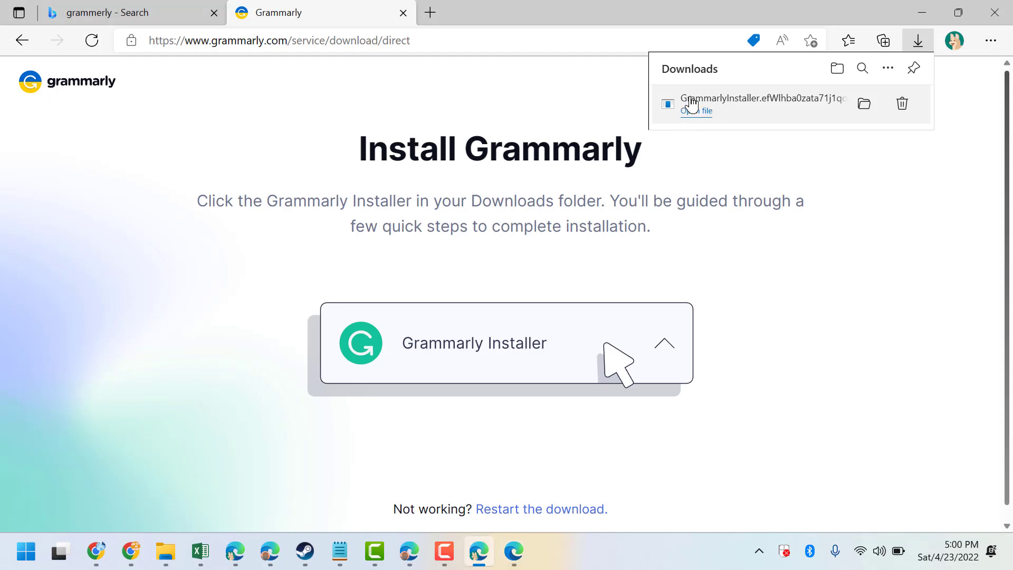
# Step: Run the downloaded installer and choose 'Sign up for free' on the Elevate Your Writing screen
pyautogui.click(696, 110)
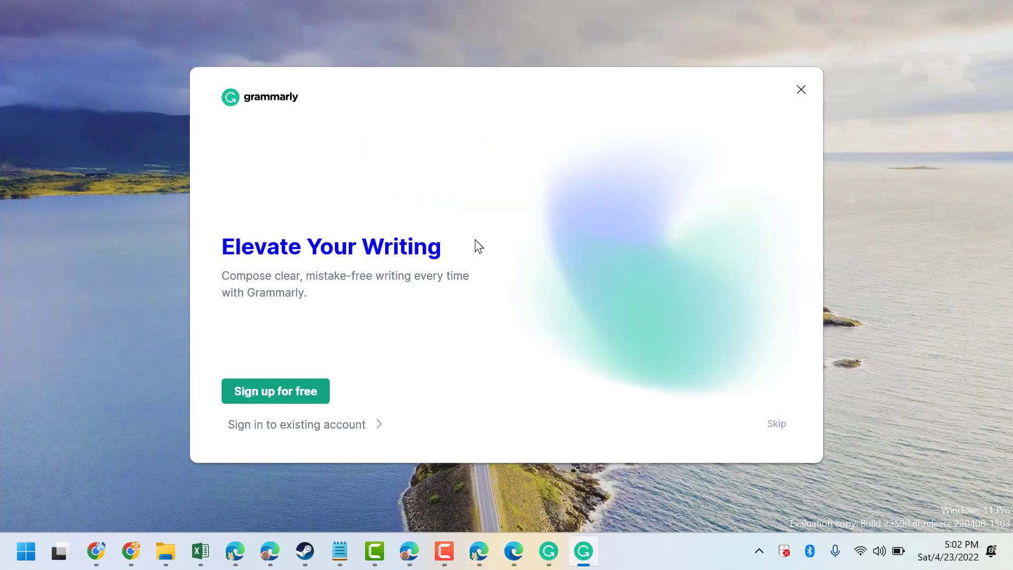
pyautogui.moveTo(289, 408)
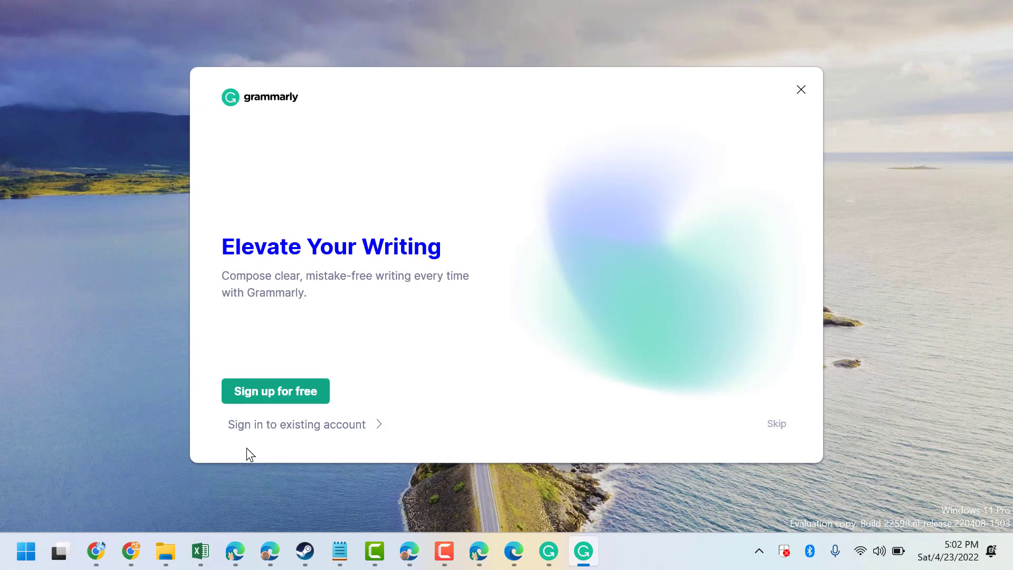
pyautogui.moveTo(338, 432)
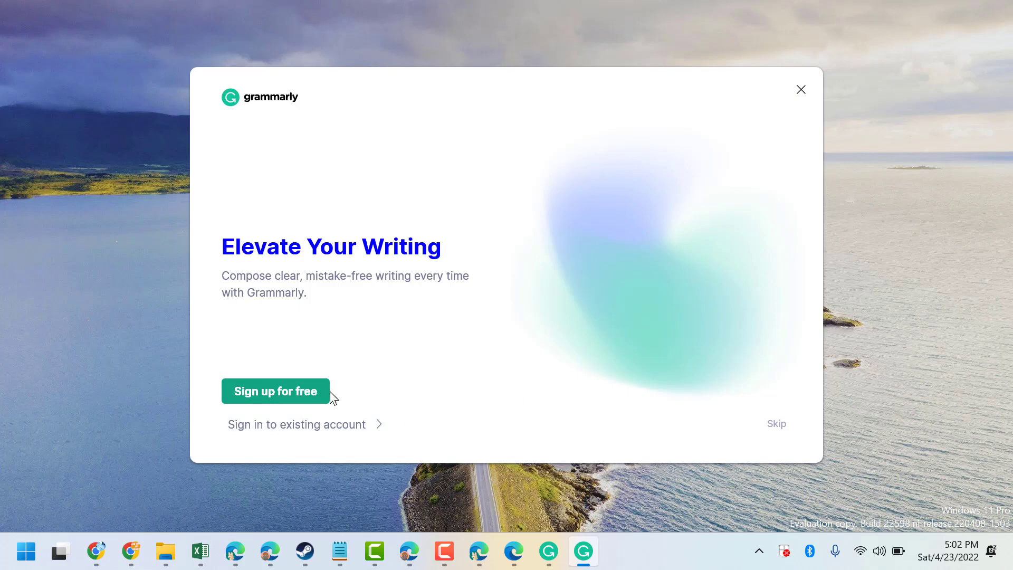
pyautogui.moveTo(292, 412)
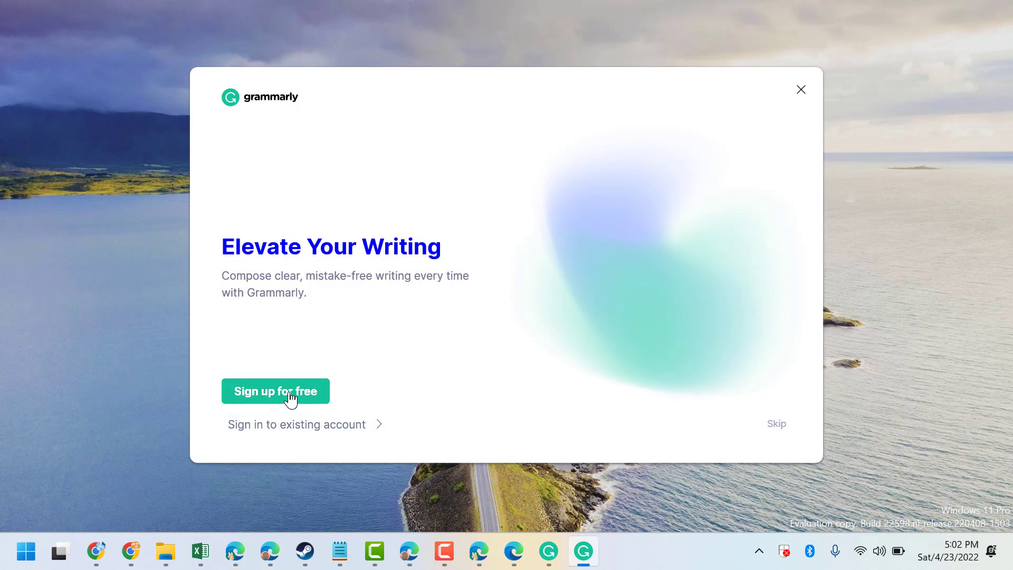
pyautogui.click(276, 390)
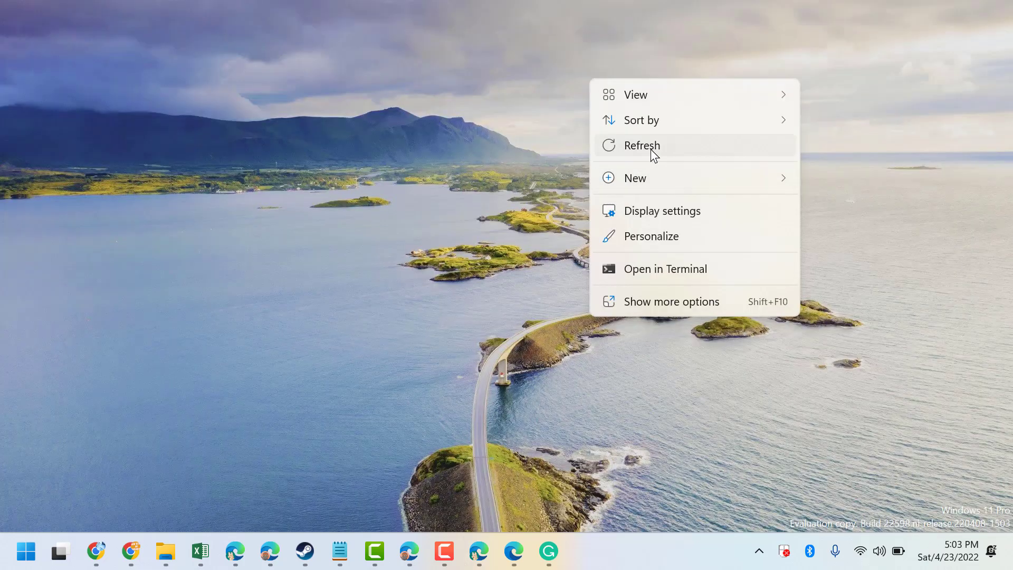
# Step: Start the Grammarly desktop app from its taskbar icon
pyautogui.click(642, 146)
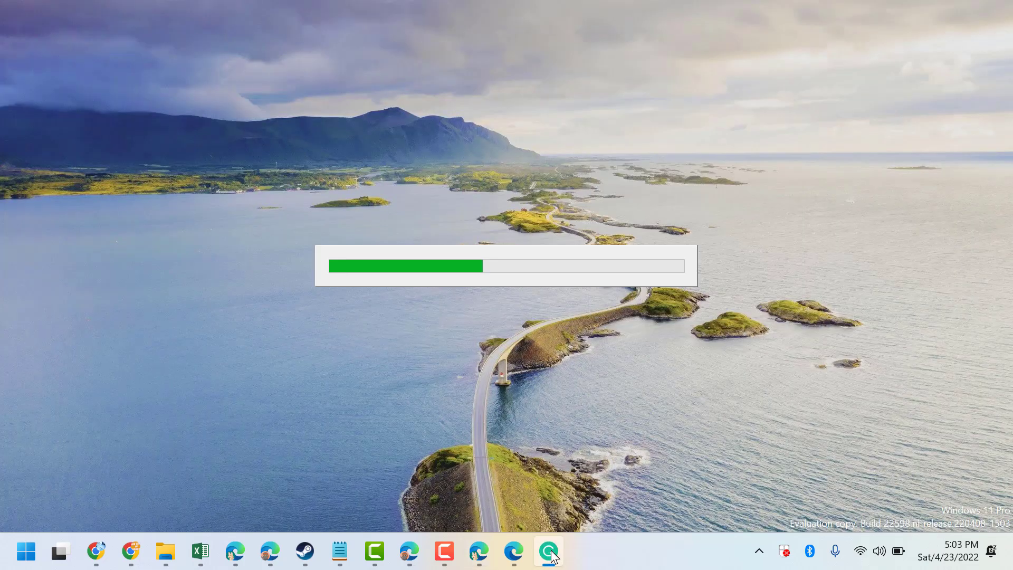